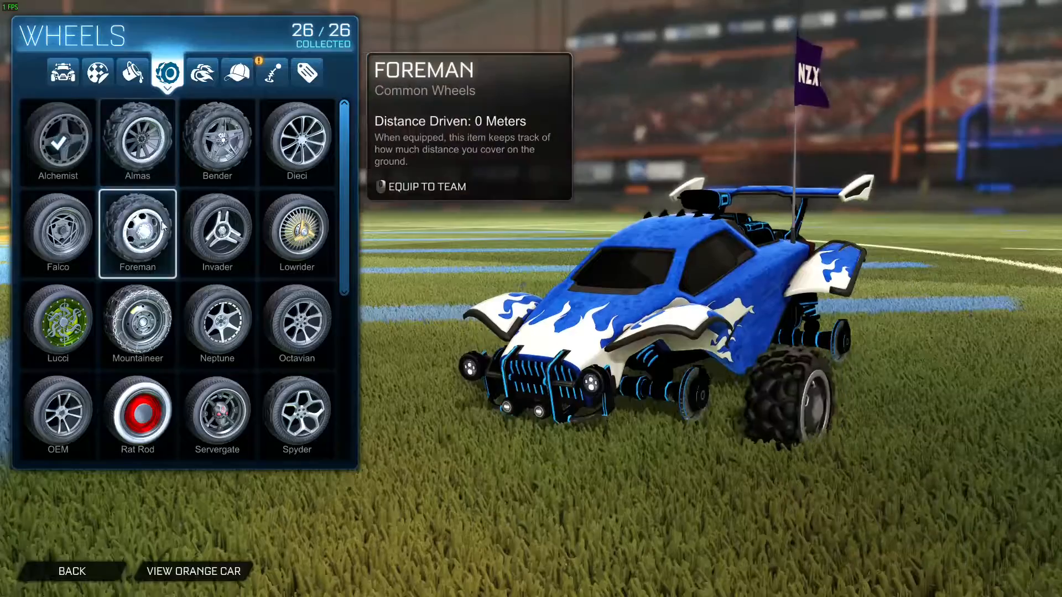
Step: Preview the Foreman and Lowrider wheels, then equip the Octavian wheels on the blue car
click(297, 234)
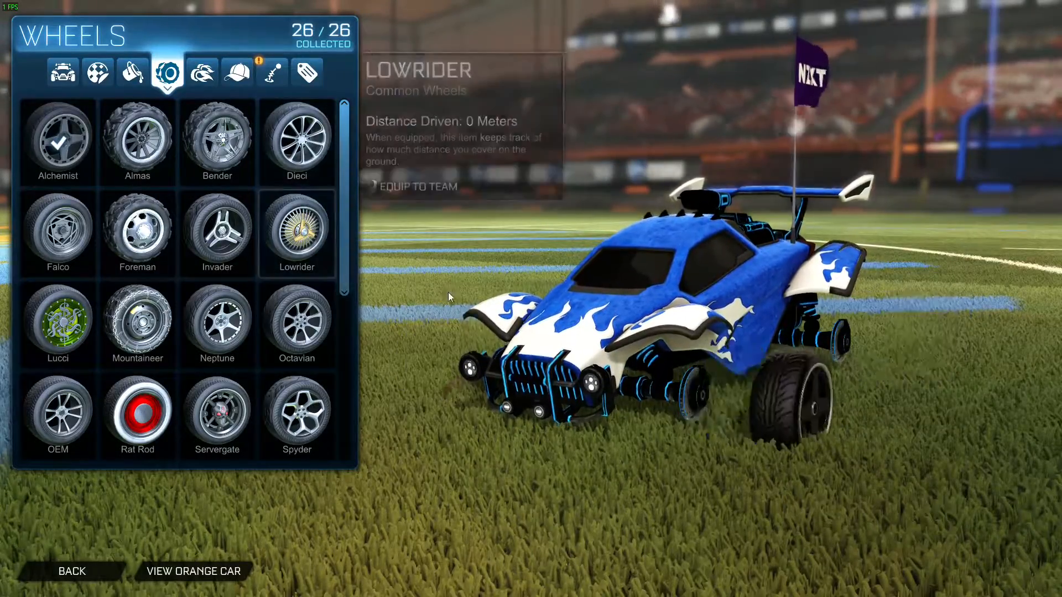
click(297, 321)
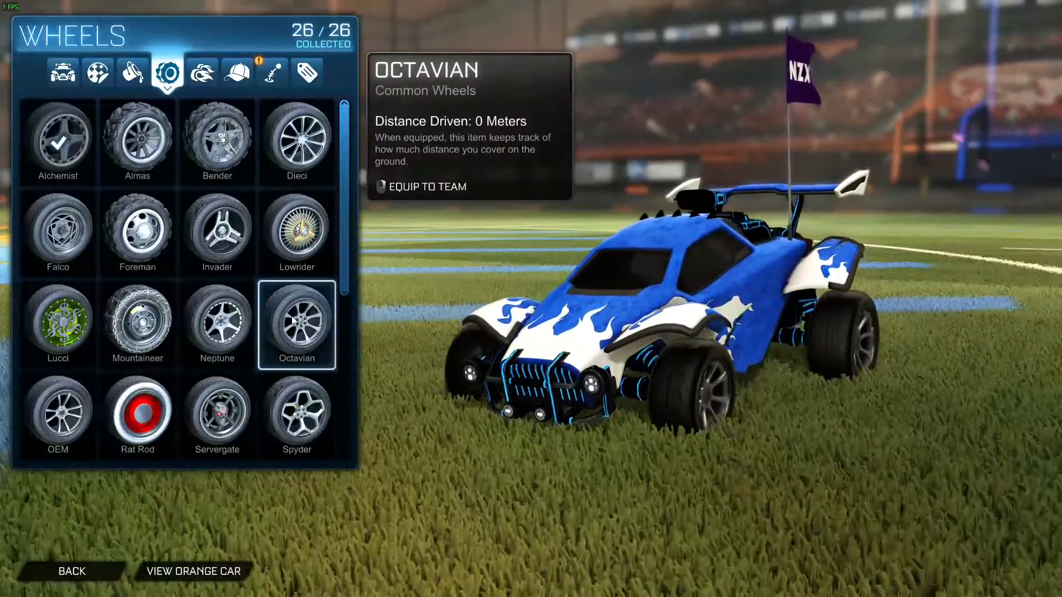
click(216, 324)
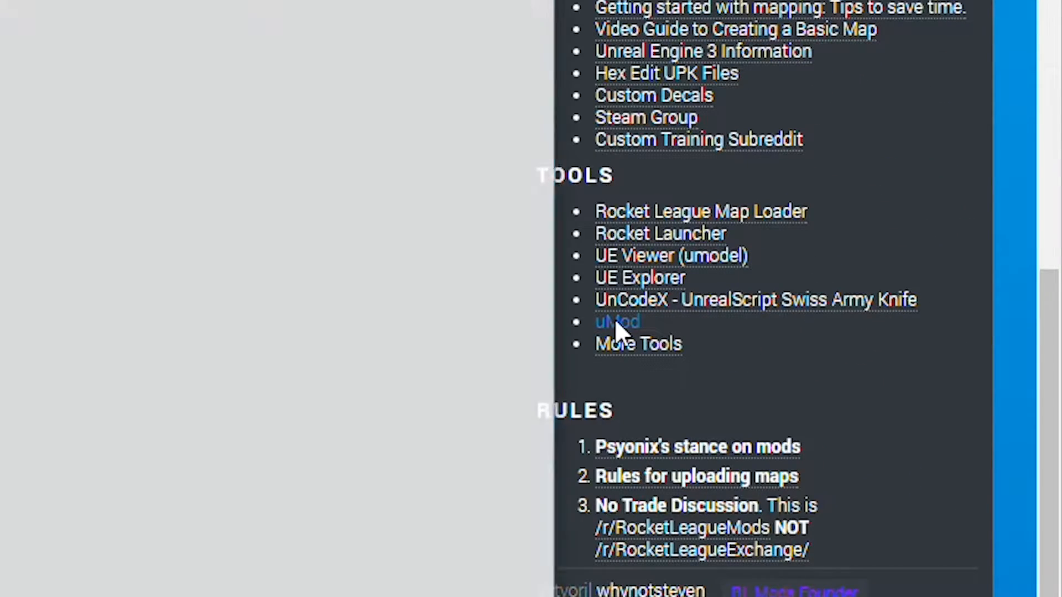
Step: Follow the uMod link from the r/RocketLeagueMods TOOLS sidebar
right_click(142, 235)
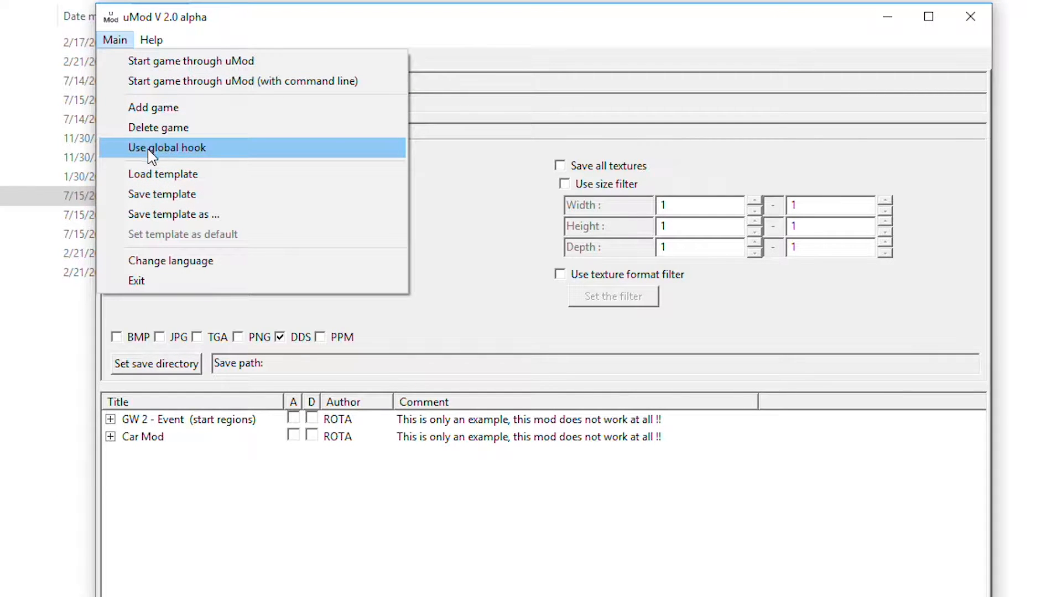
Step: Enable Use global hook and add a game, browsing into rocketleague/Binaries/Win32
click(166, 147)
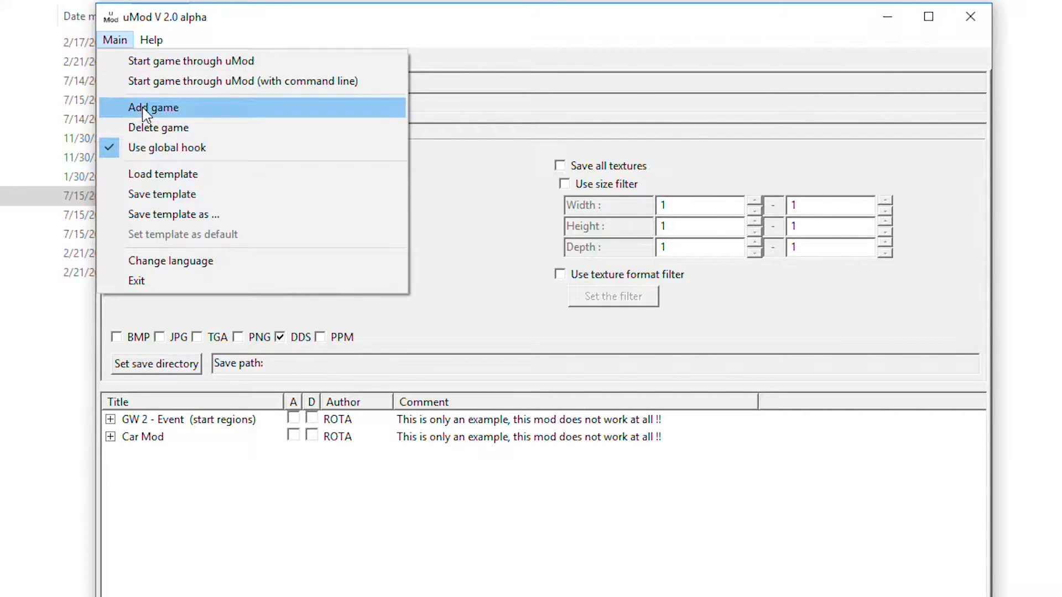
click(152, 108)
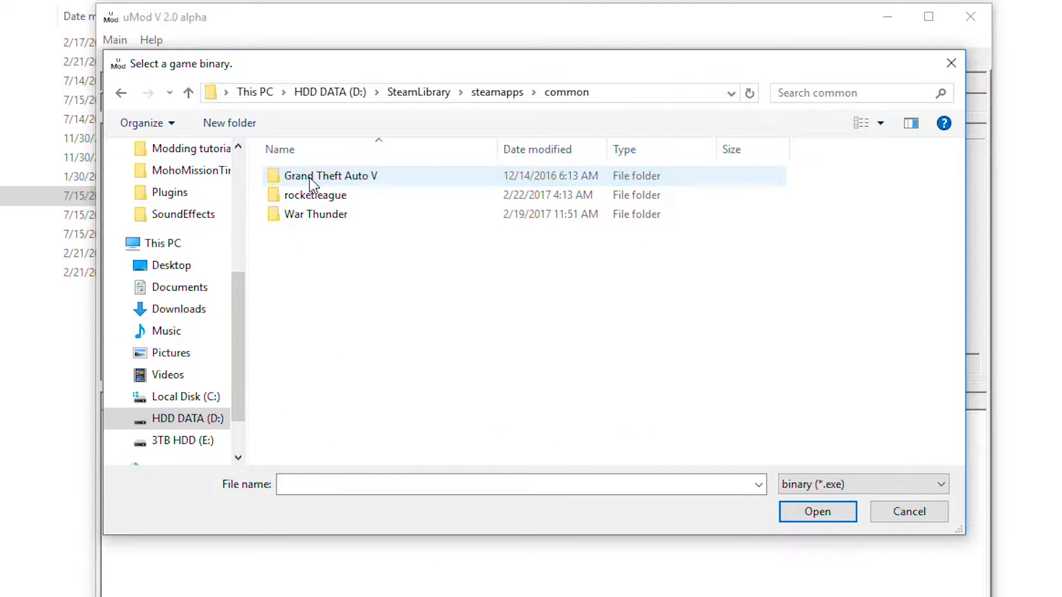
double_click(317, 194)
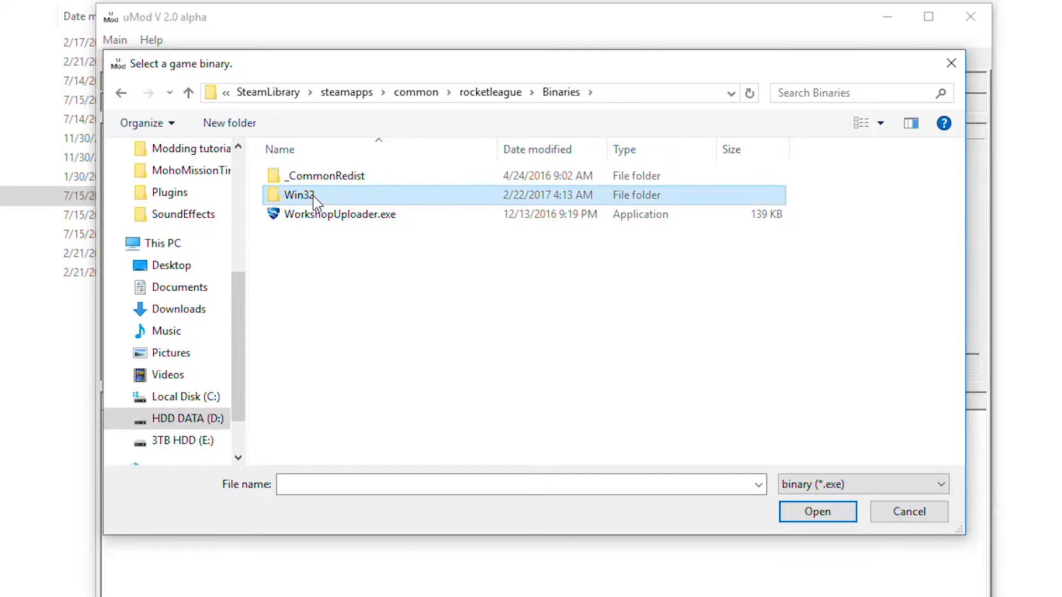
double_click(297, 195)
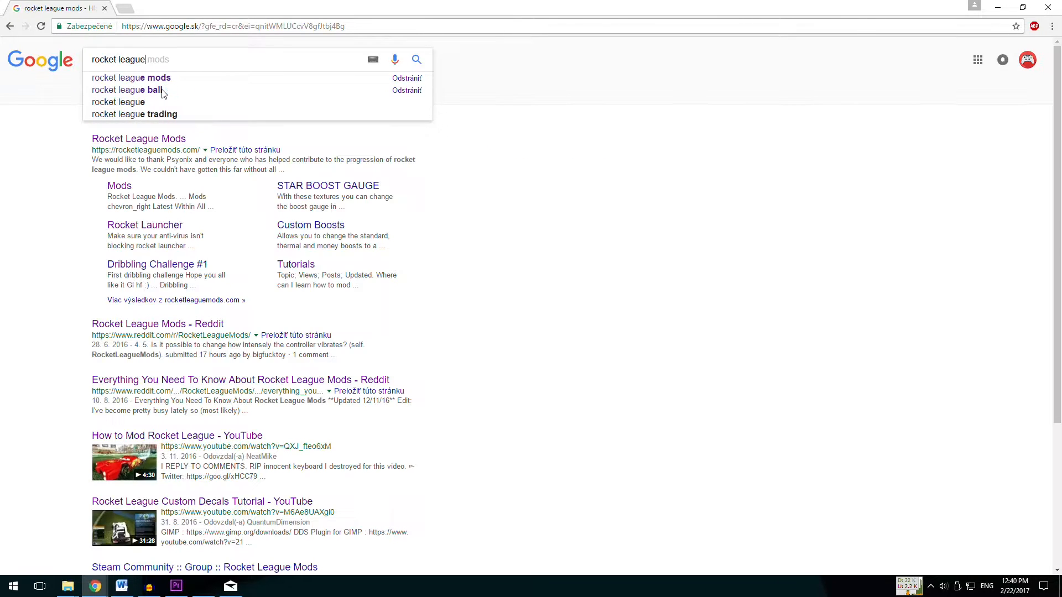
Step: Search Google for 'rocket league mods' and go to the Rocket League Mods site
click(131, 78)
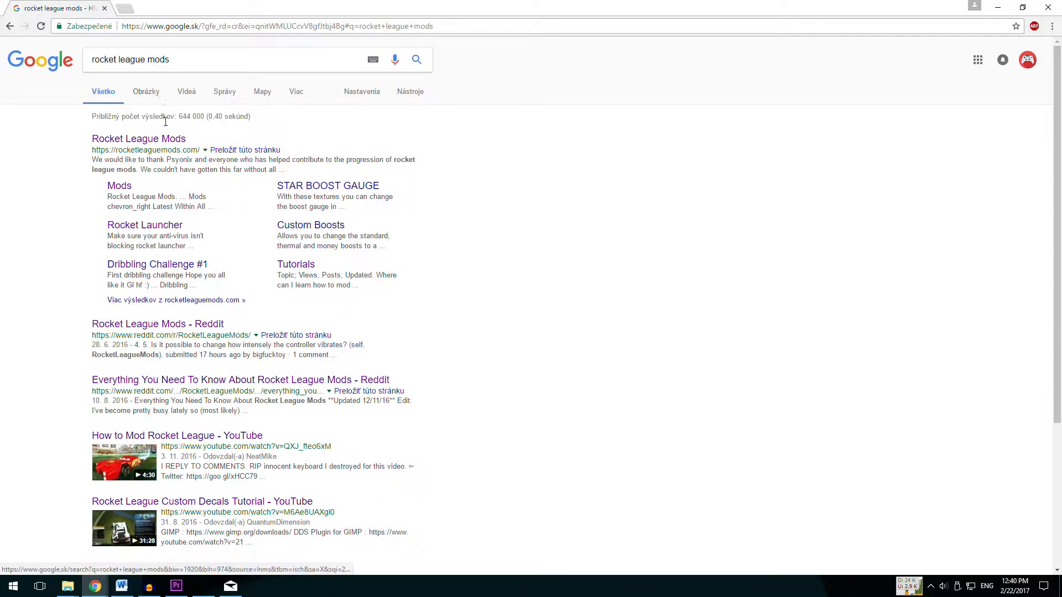
click(139, 139)
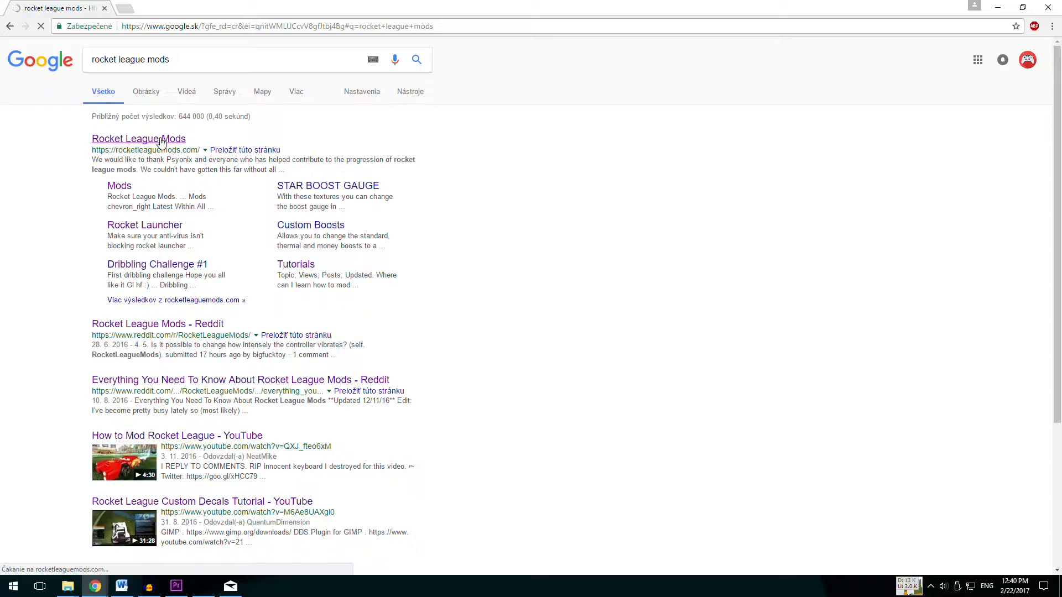
click(139, 138)
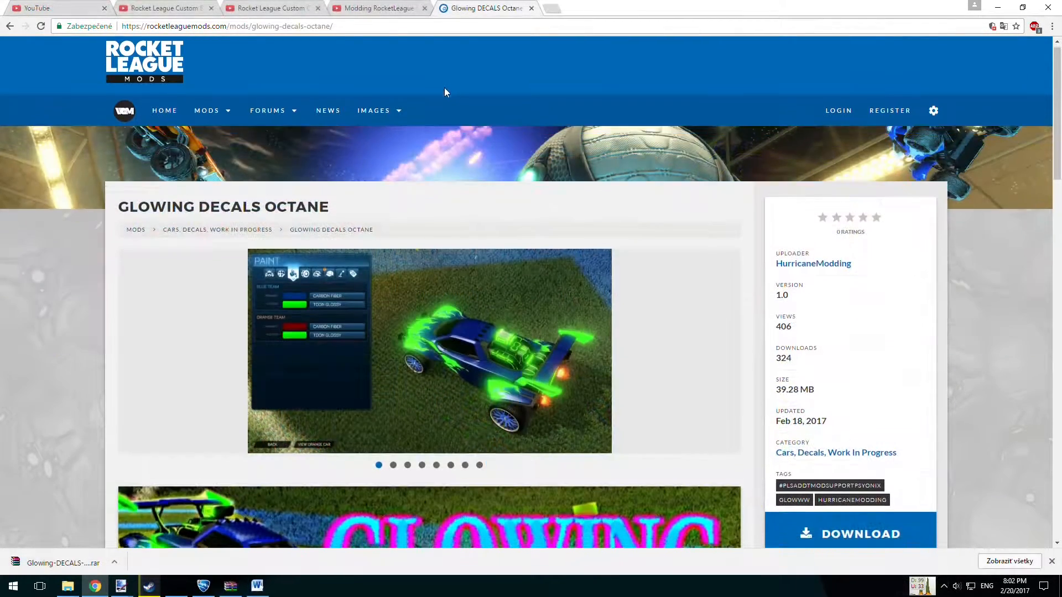
Step: Find the Fireball mod in the Mods list and download it for the Fire ball folder
scroll(down, 3)
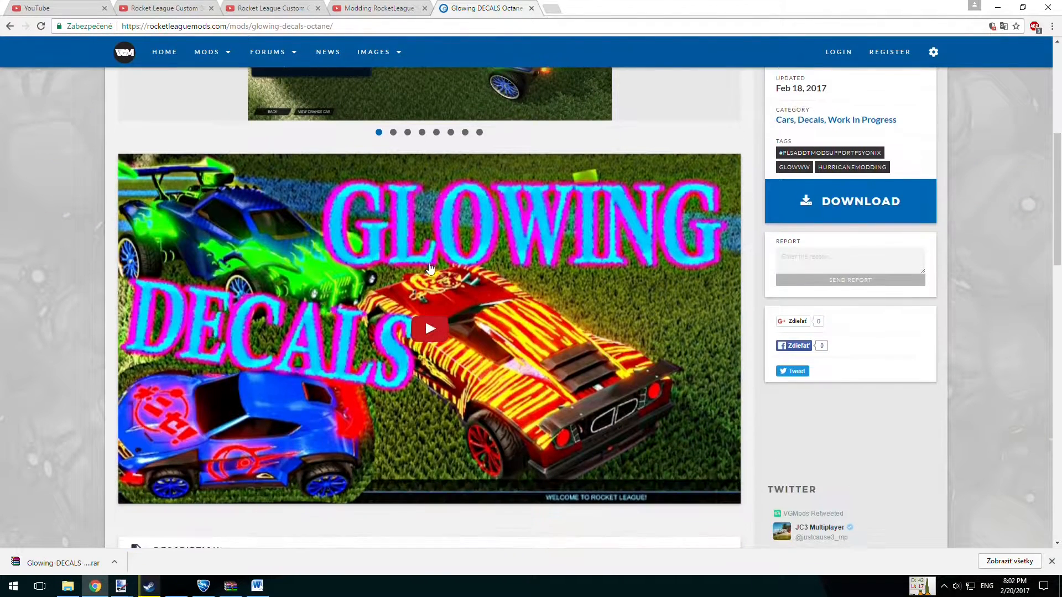
scroll(down, 3)
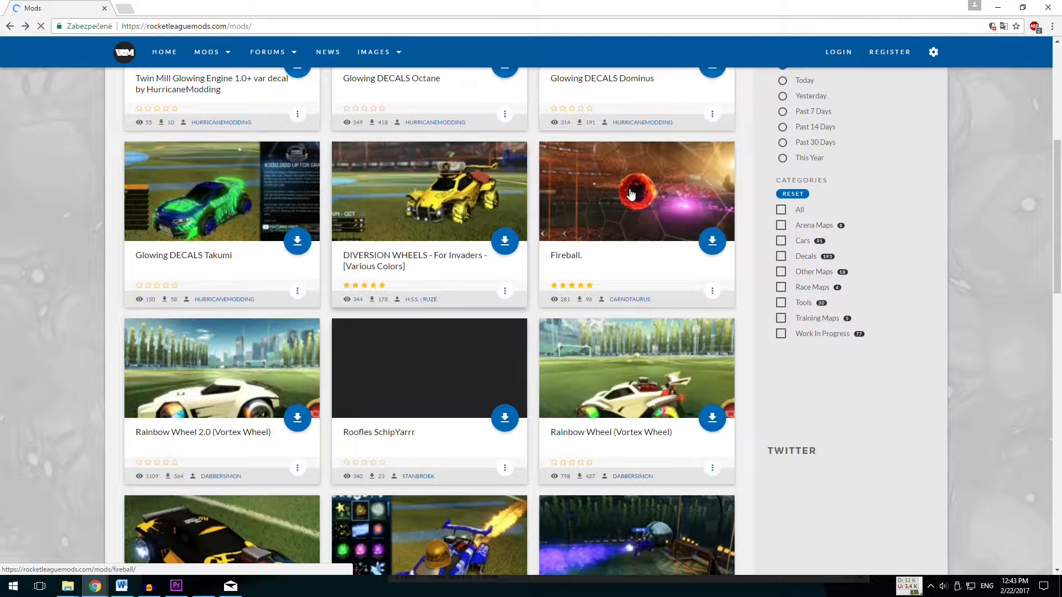
click(635, 190)
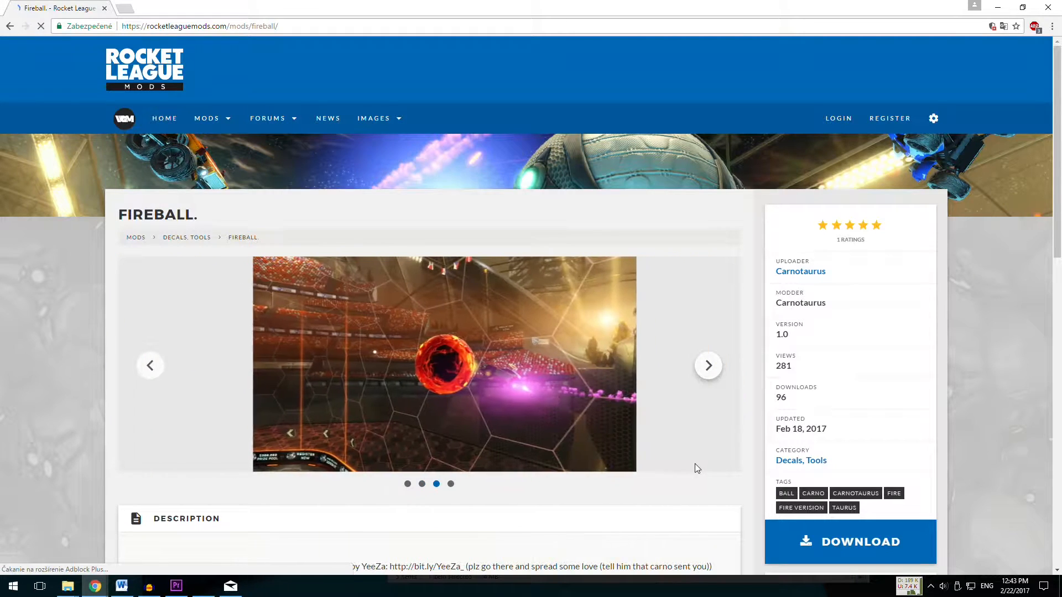
scroll(down, 3)
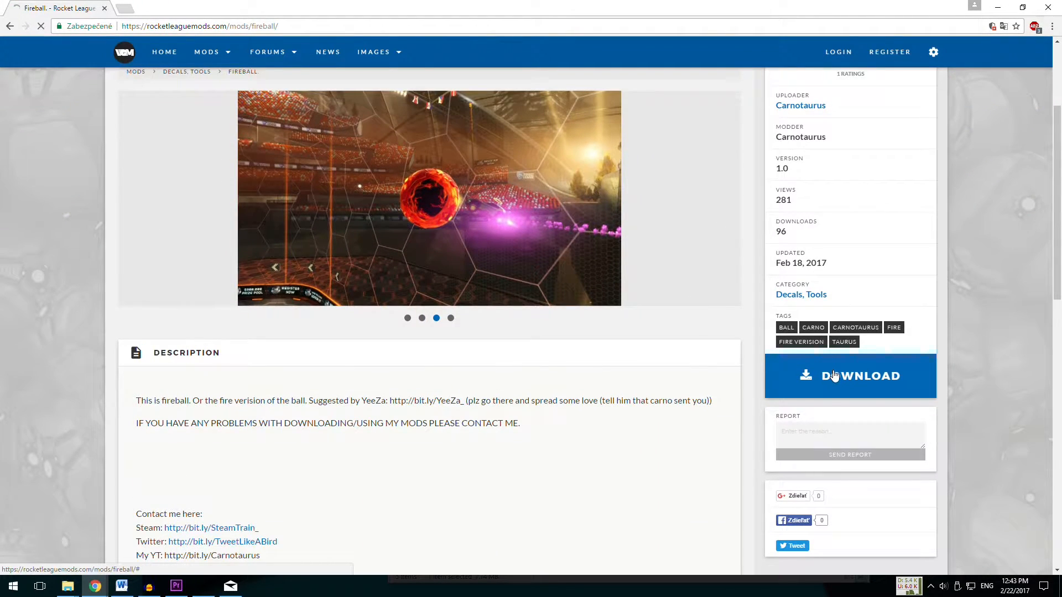
click(850, 377)
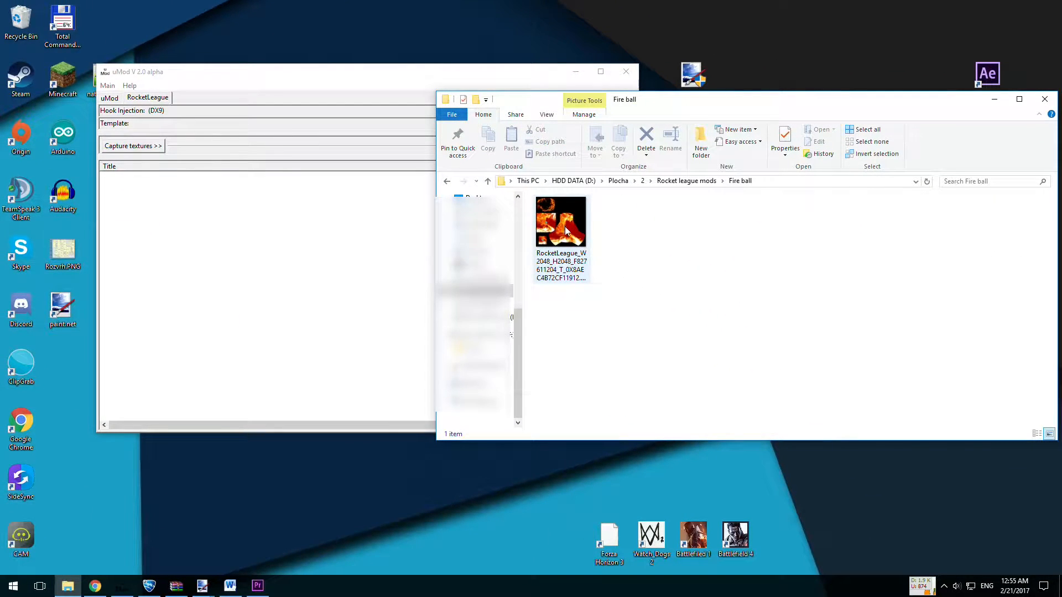
Step: Download the Octane NEON mod archive and save it to the Desktop
click(561, 223)
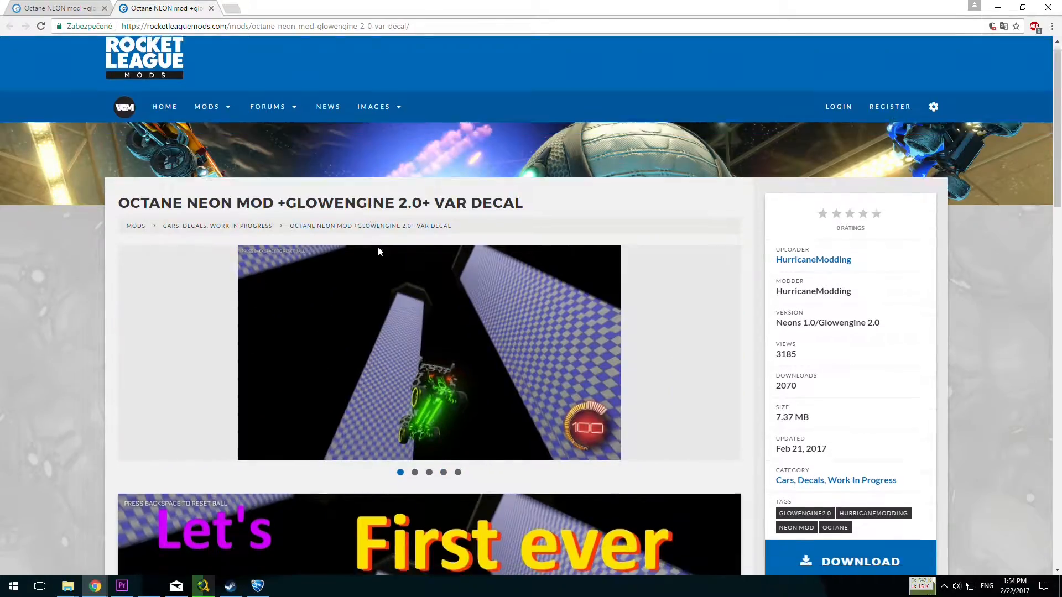
scroll(down, 3)
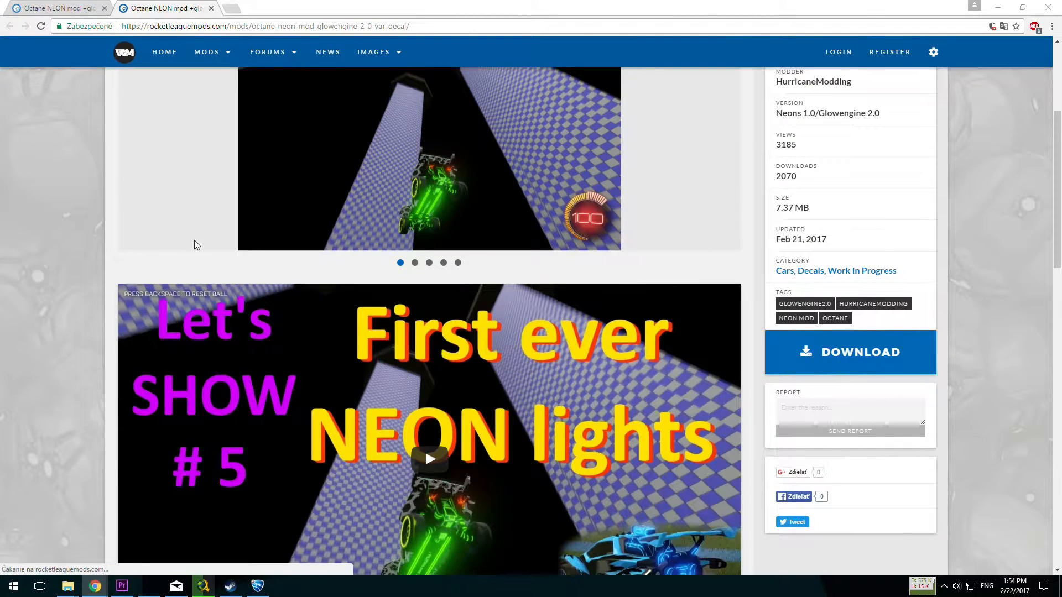
click(850, 352)
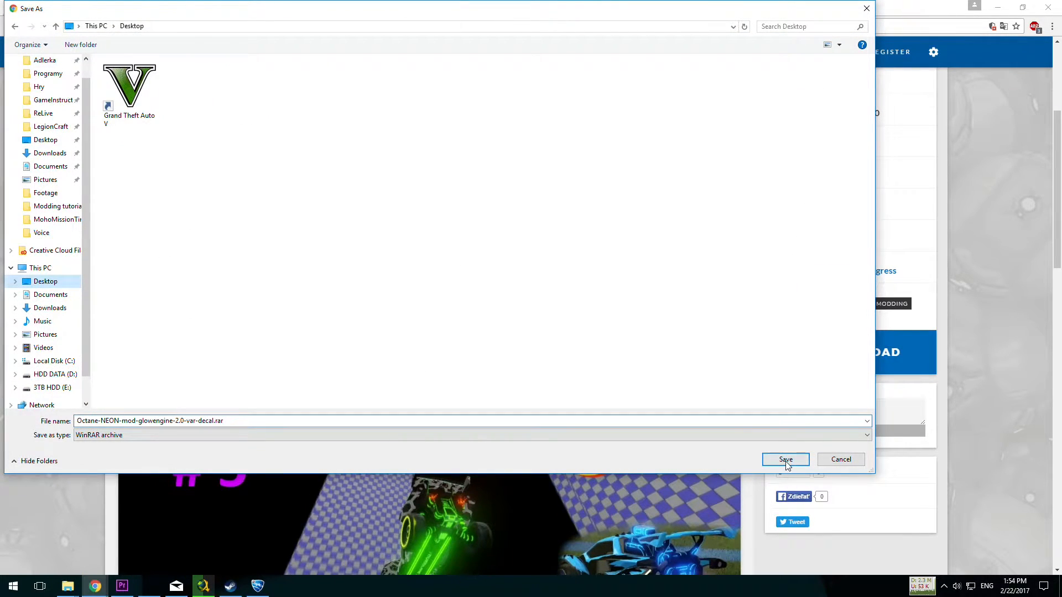
click(785, 459)
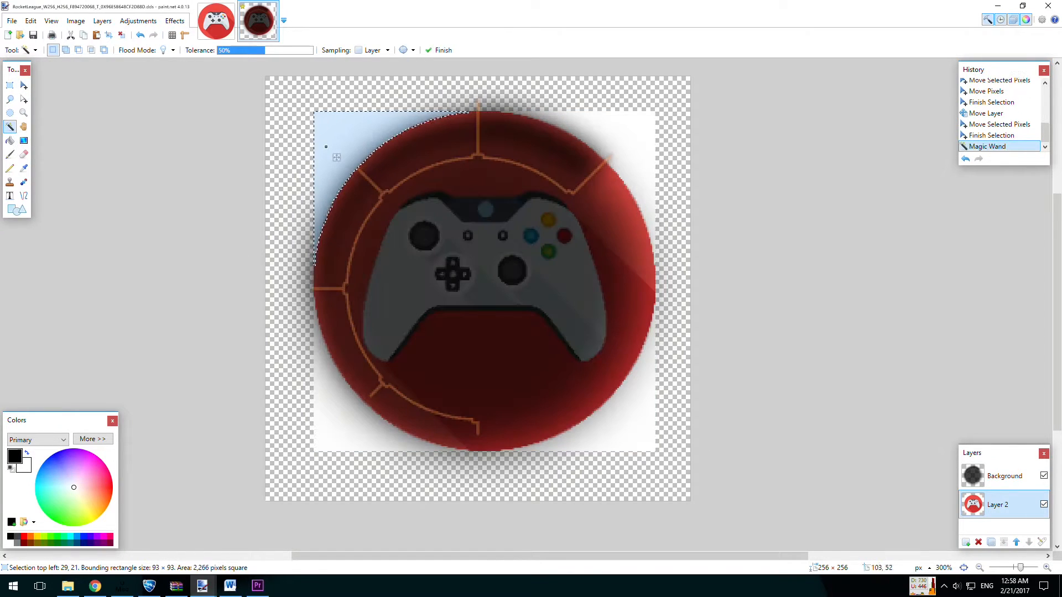
Step: Save the erased badge as a DDS texture in OriginalBoostGauge with DXT compression
click(11, 21)
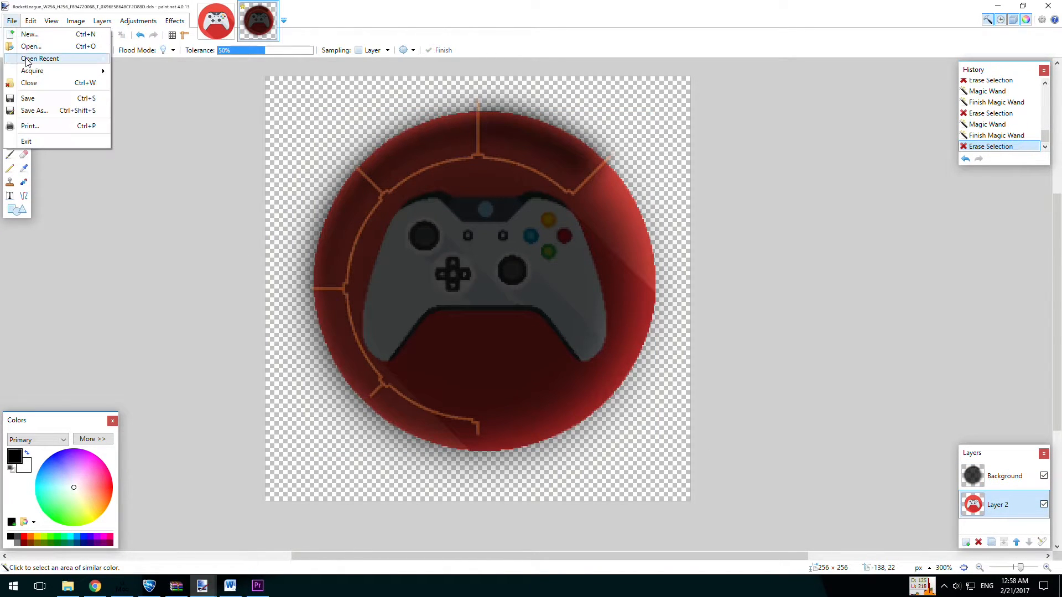
click(35, 111)
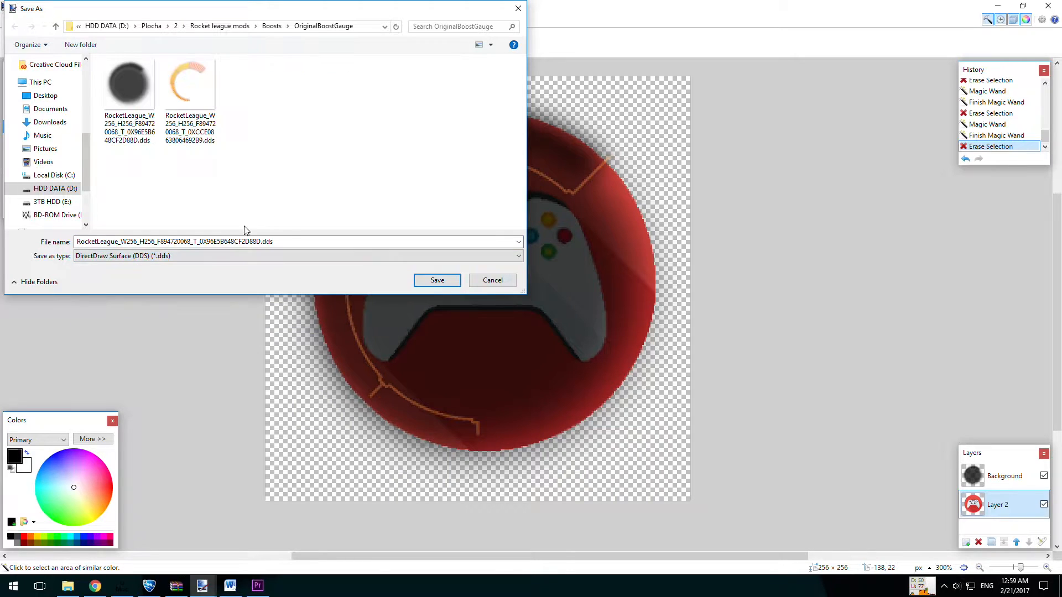
click(436, 280)
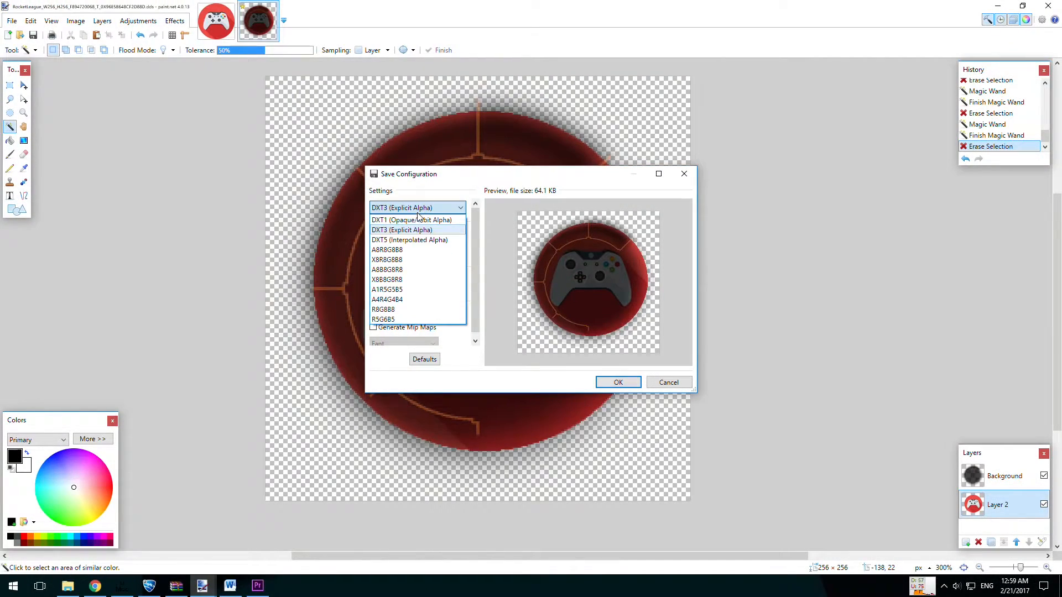
click(400, 230)
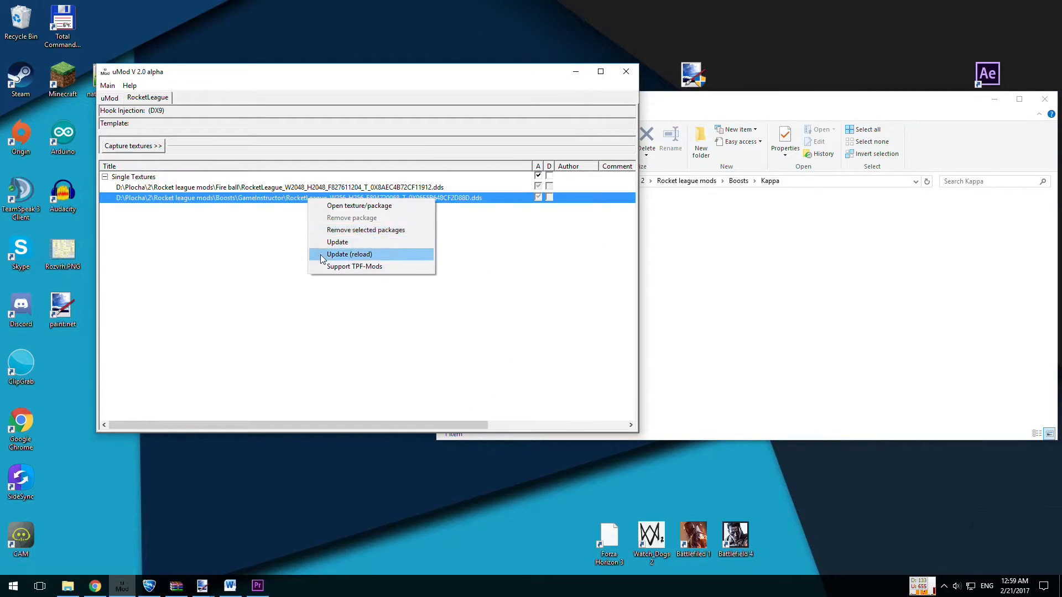
Step: Update (reload) the fireball and boost-gauge texture entries into the running game
click(349, 255)
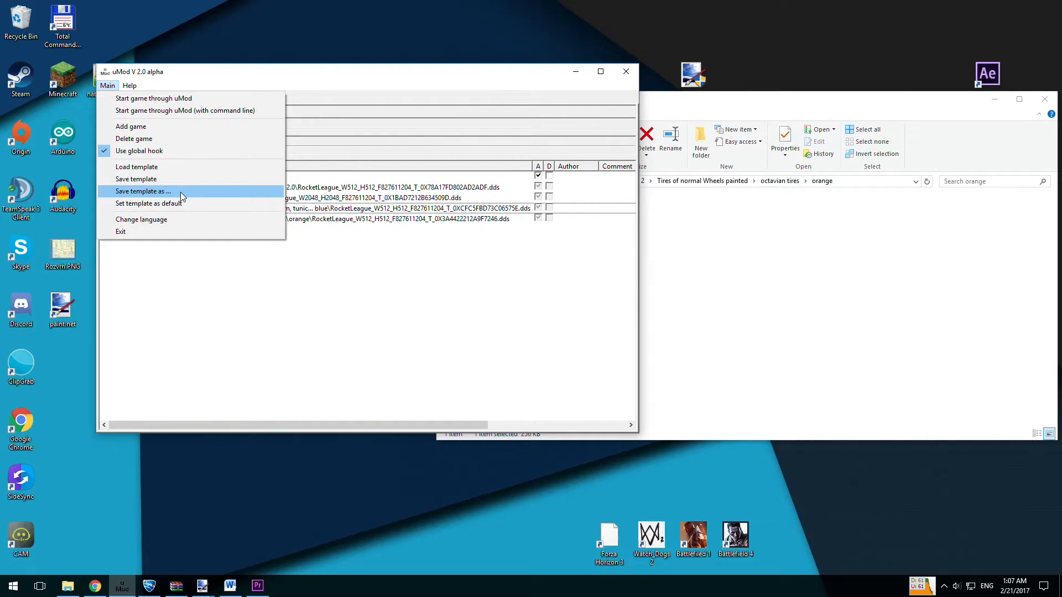
mouse_move(185, 203)
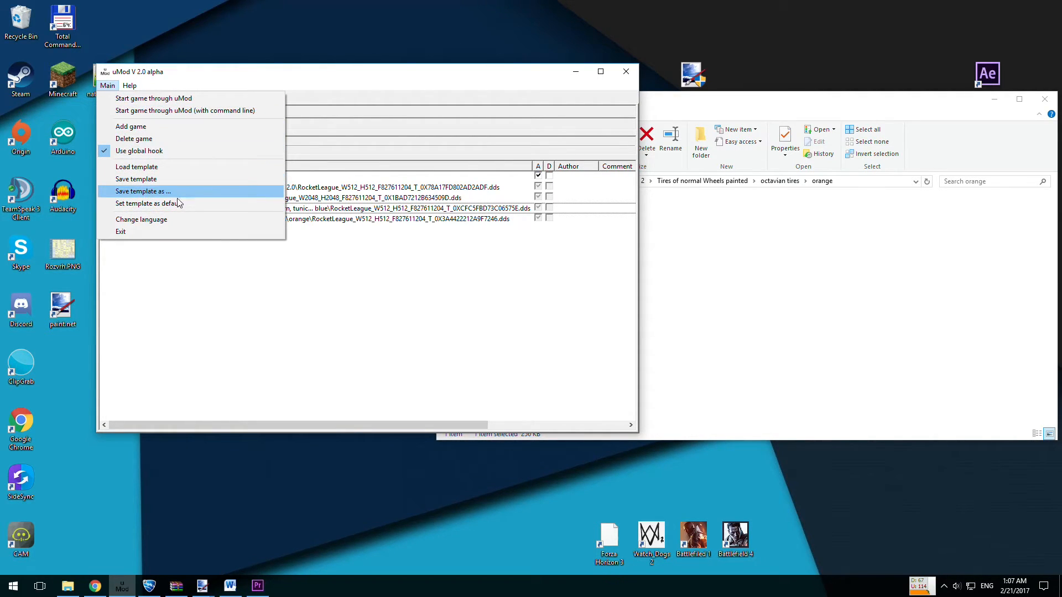
Step: Start Save template as... for the loaded mods in uMod's templates folder
click(143, 192)
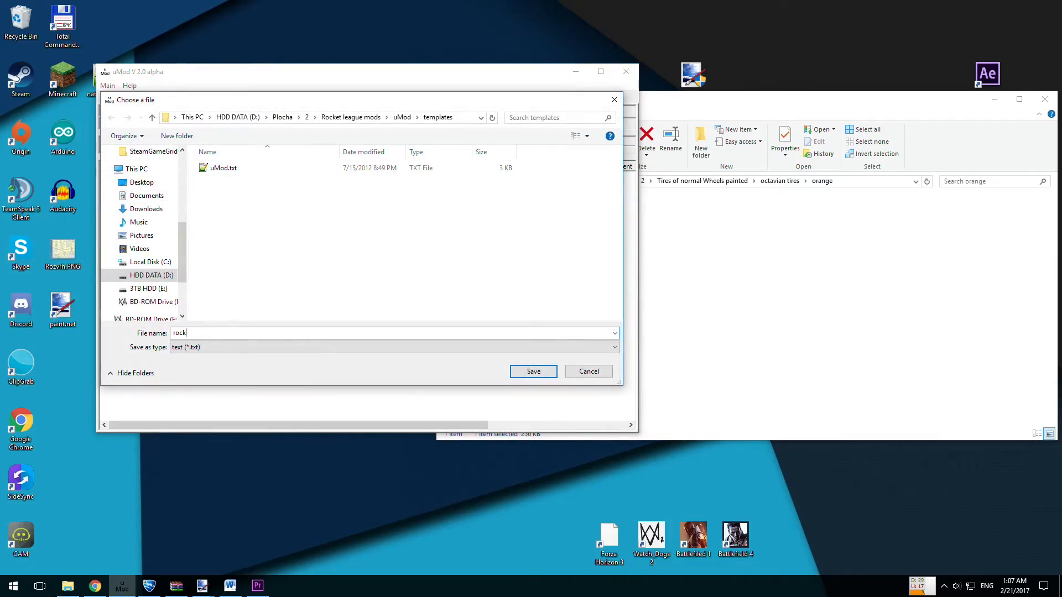